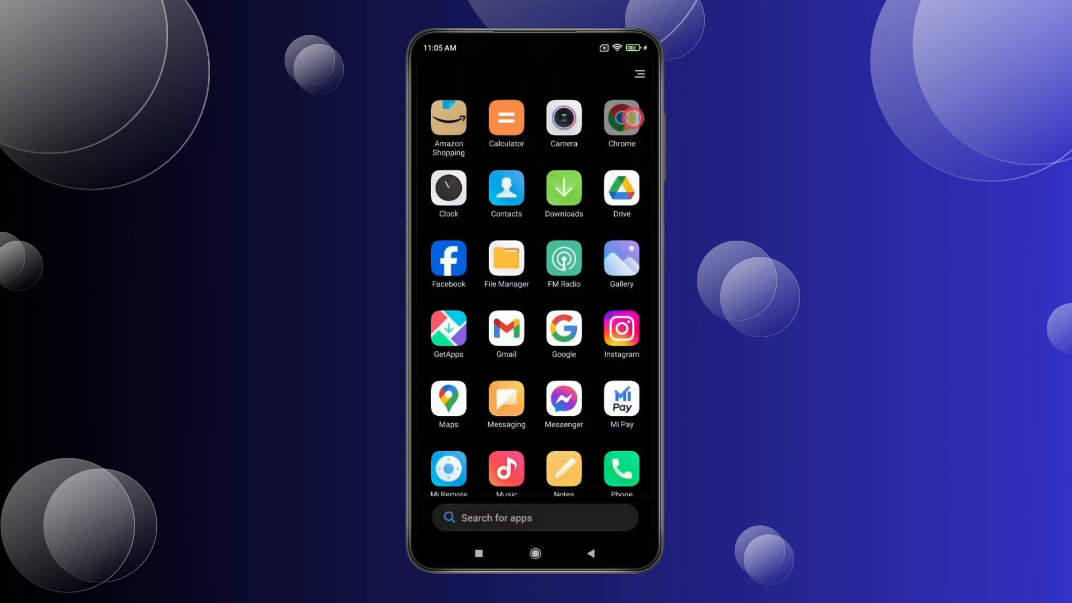
# Open Chrome and rerun the 'outlook login' search from history.
pyautogui.click(621, 118)
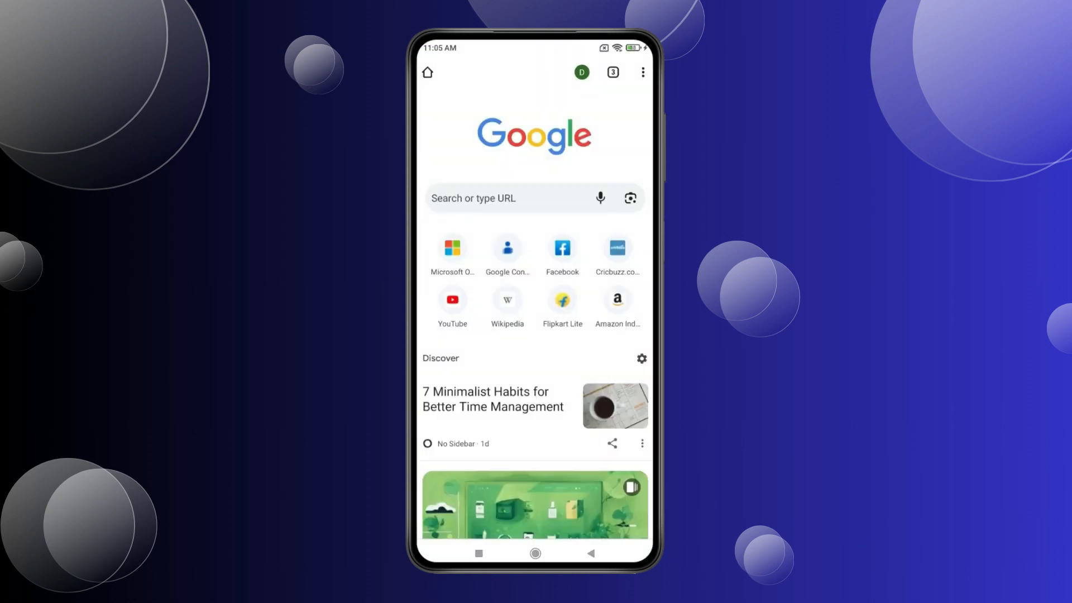
pyautogui.click(502, 198)
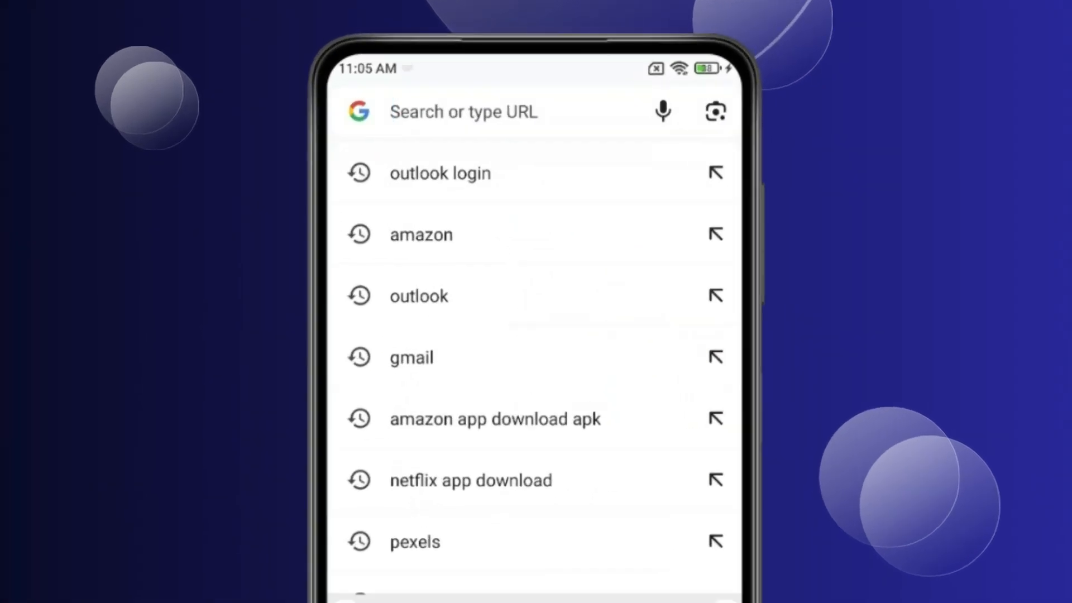
pyautogui.click(440, 173)
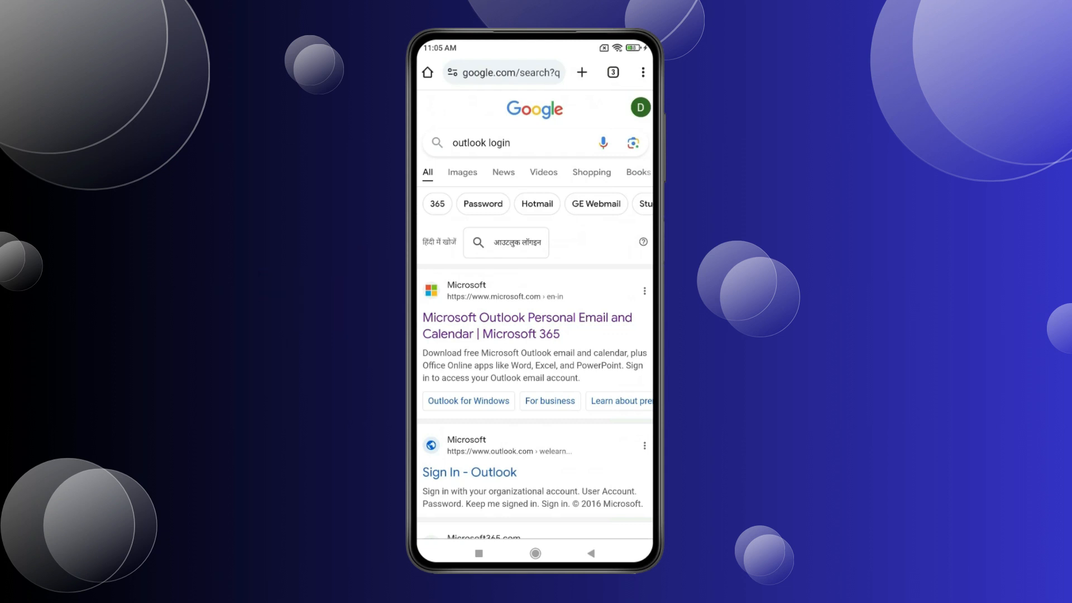
pyautogui.click(527, 330)
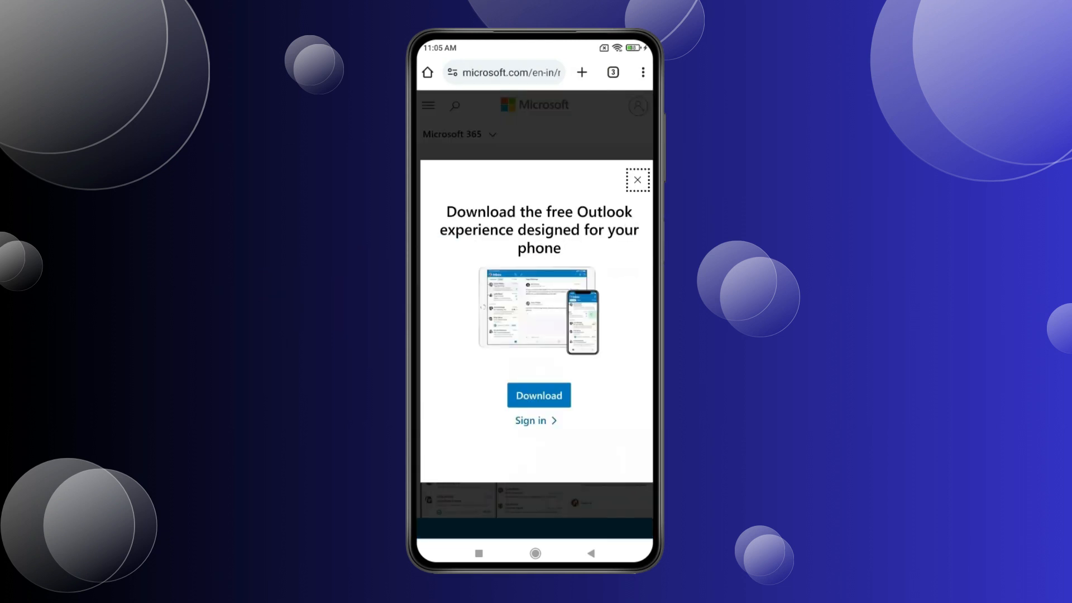
pyautogui.click(530, 420)
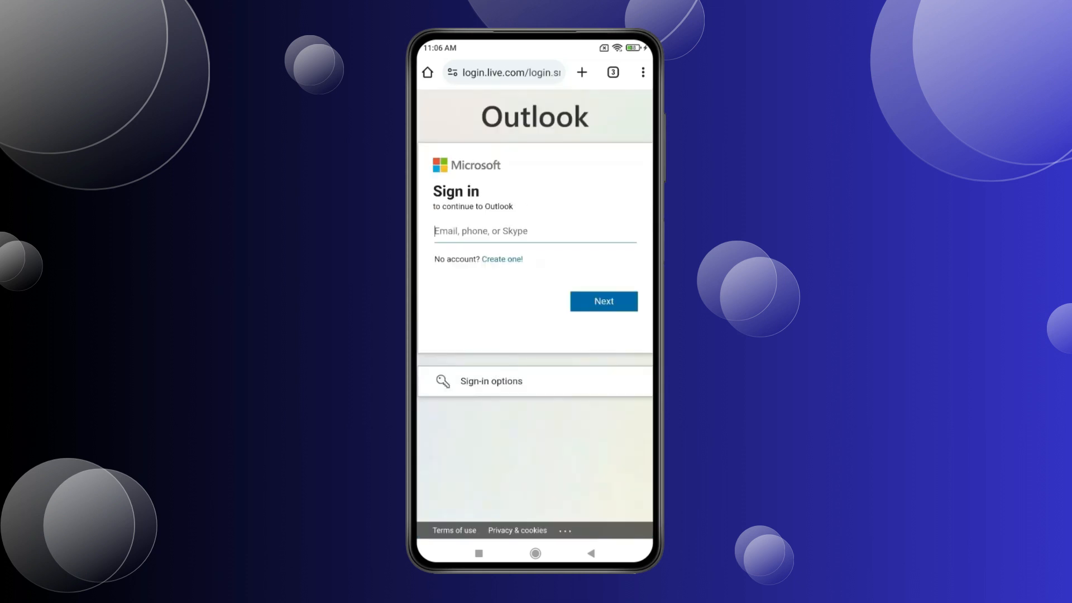
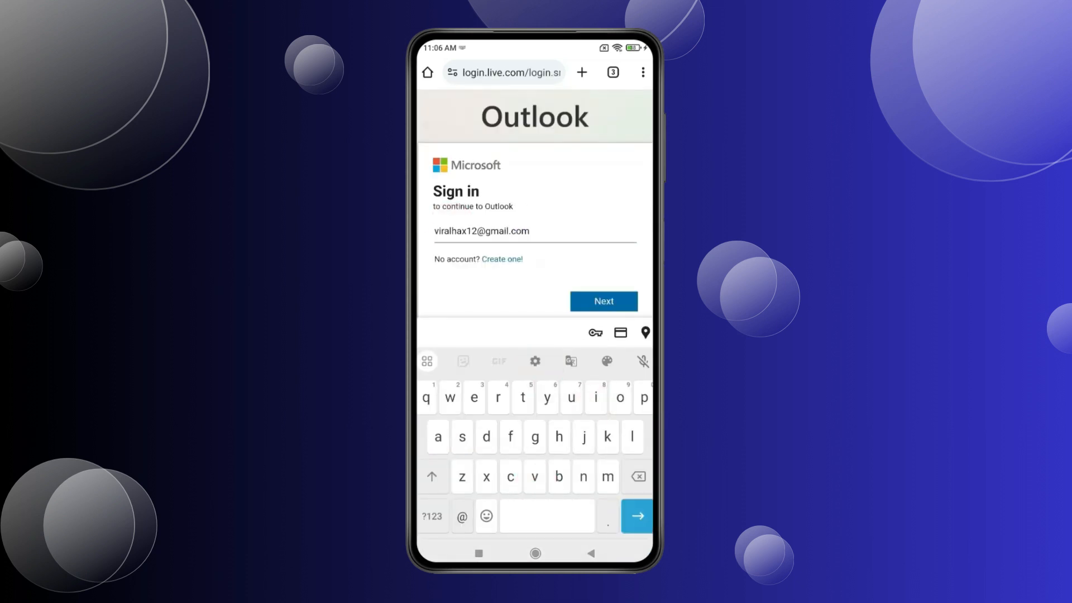
pyautogui.click(603, 300)
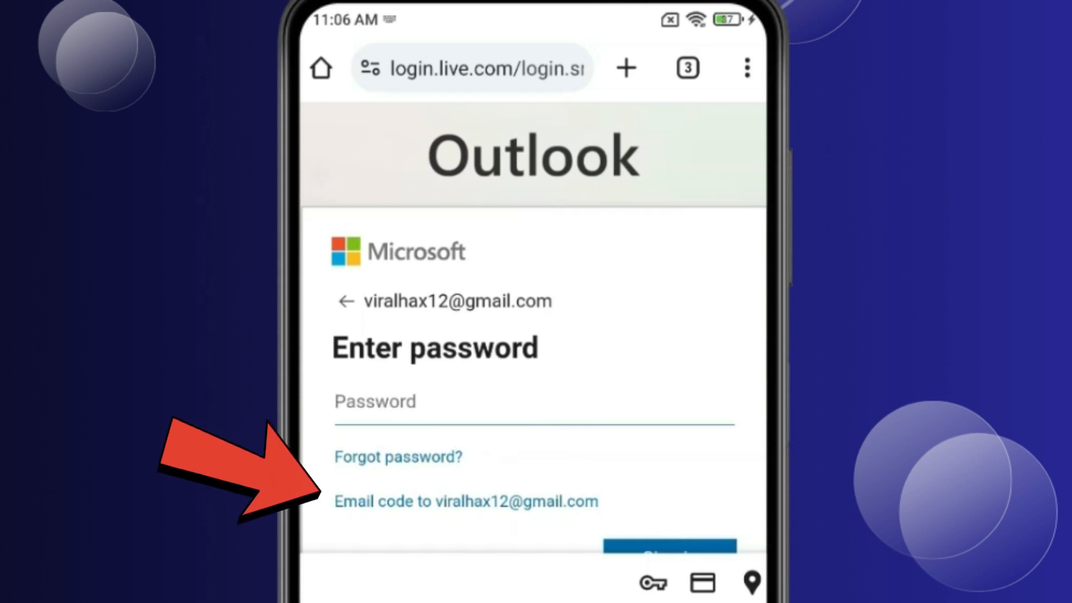
# Submit the password and choose Yes to stay signed in.
pyautogui.write('••••')
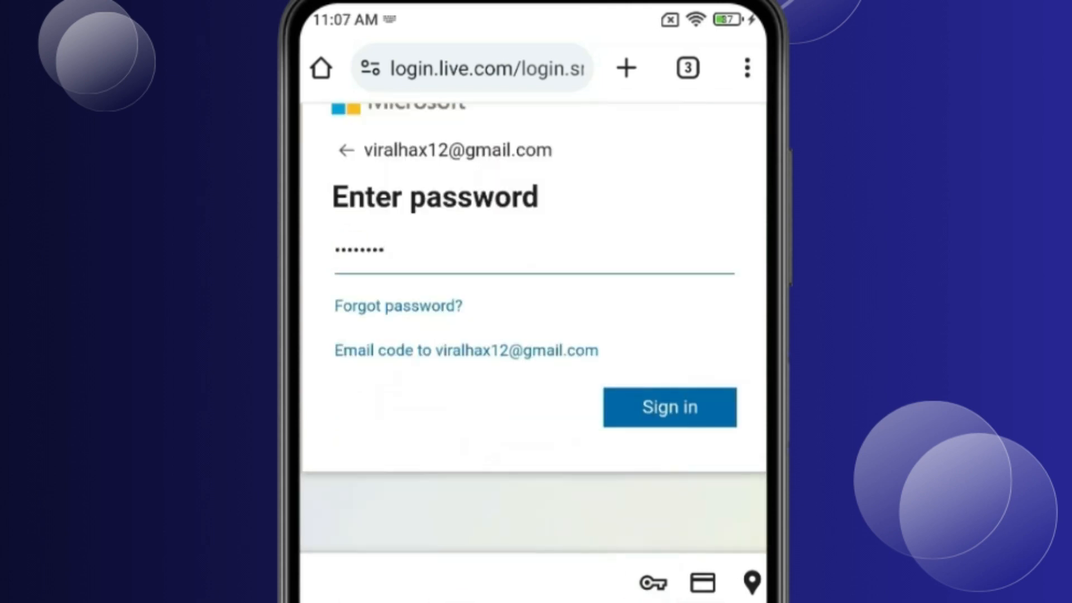
pyautogui.click(670, 407)
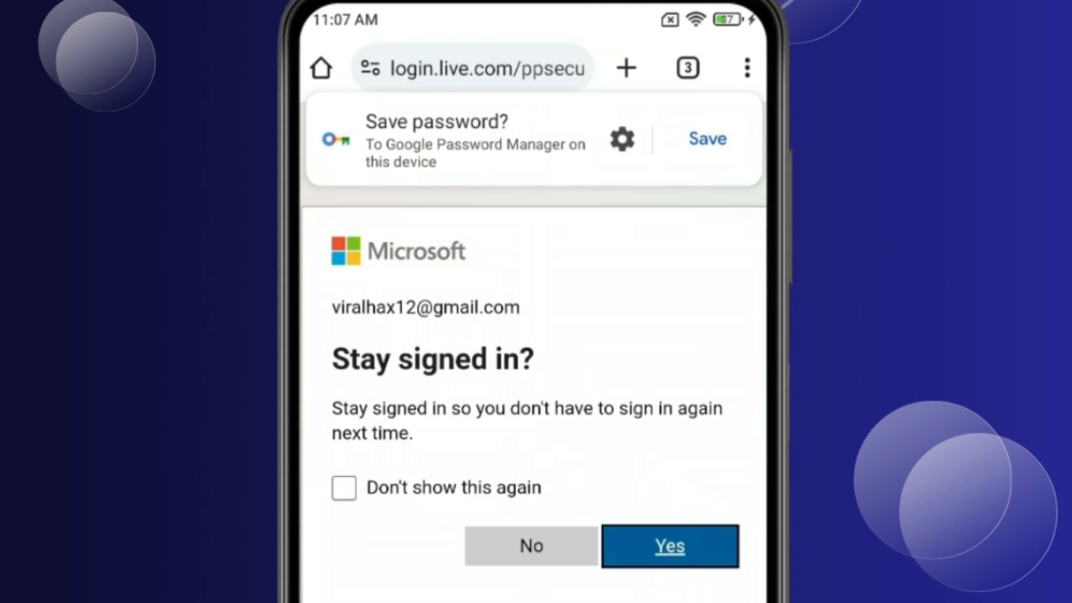
pyautogui.click(670, 546)
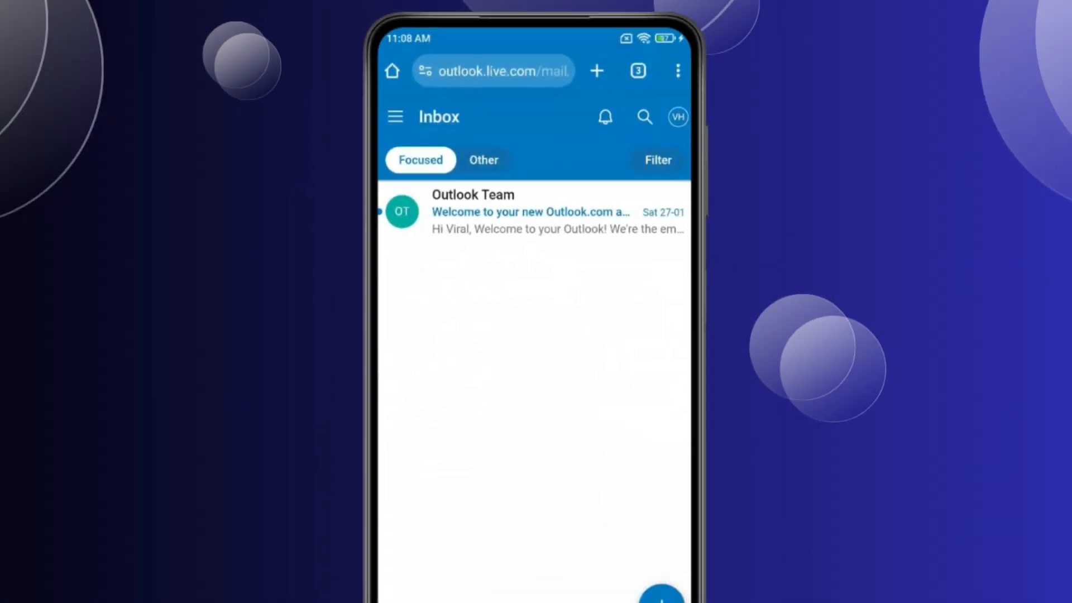
# Open Outlook Settings and its Account section from the folder menu.
pyautogui.click(394, 117)
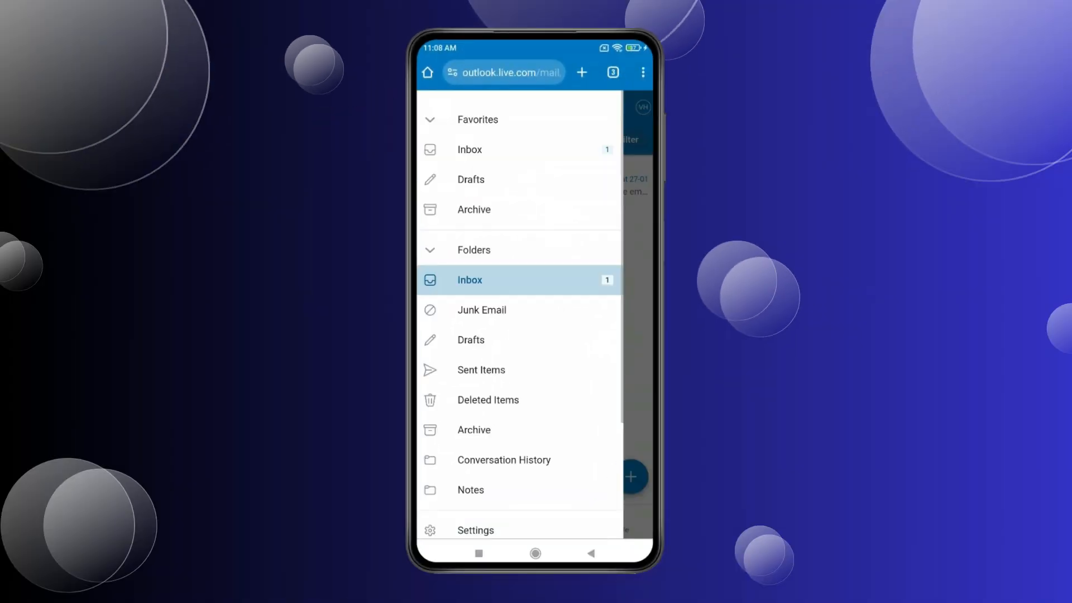
pyautogui.click(474, 529)
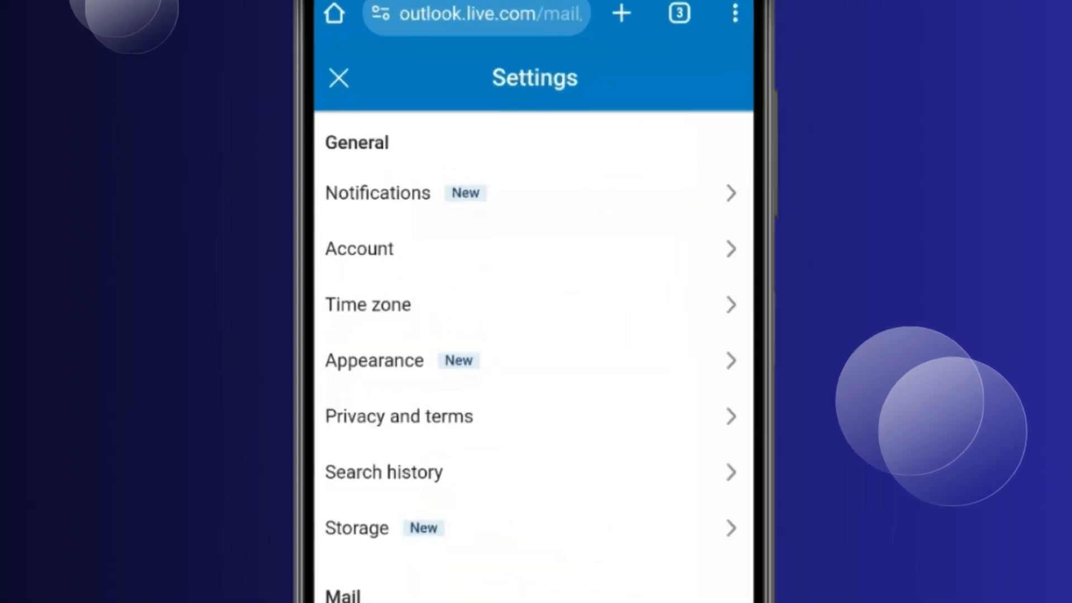
pyautogui.click(359, 249)
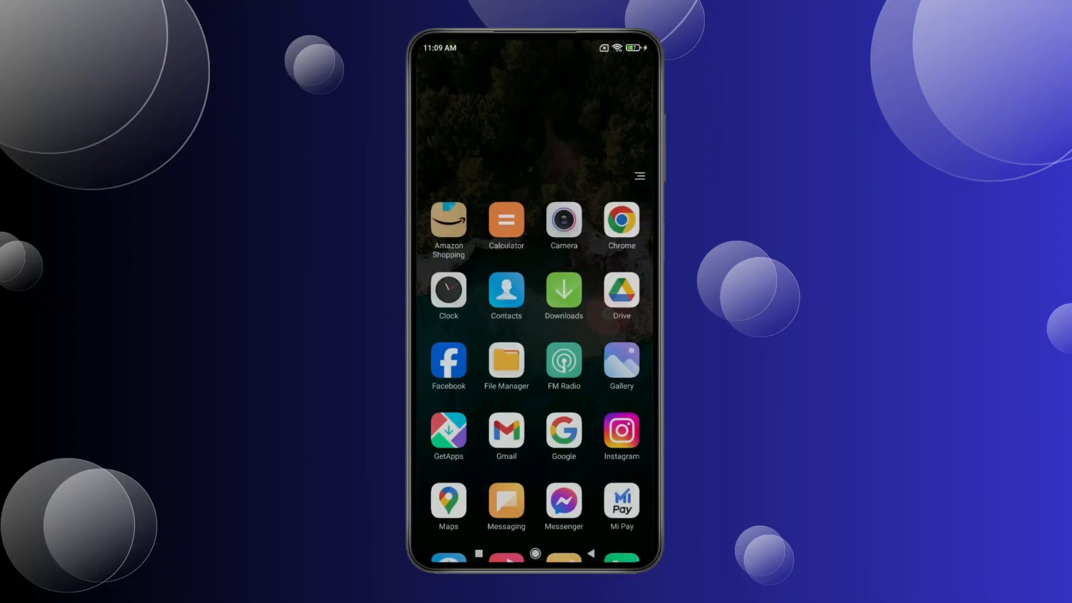
# Open the latest 'Microsoft account security code' email in Gmail.
pyautogui.click(506, 431)
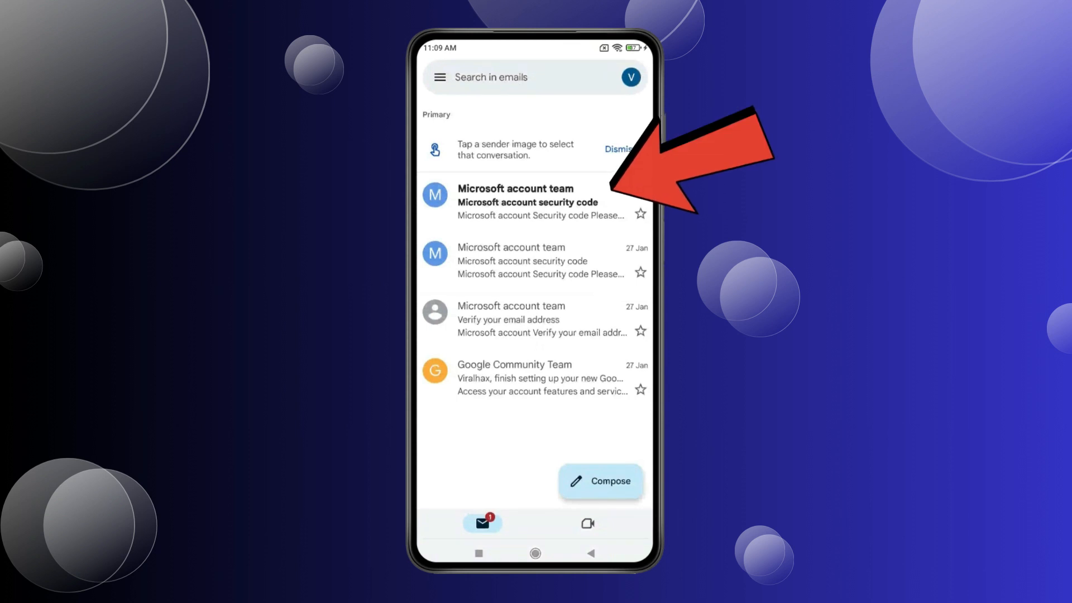
pyautogui.click(525, 201)
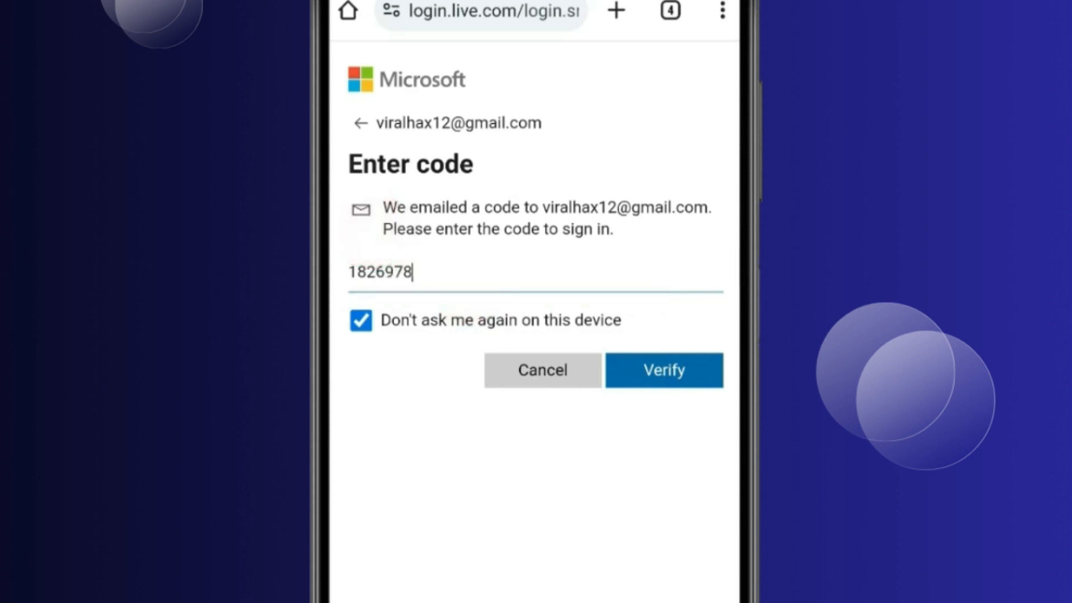
# Verify the entered security code.
pyautogui.click(663, 370)
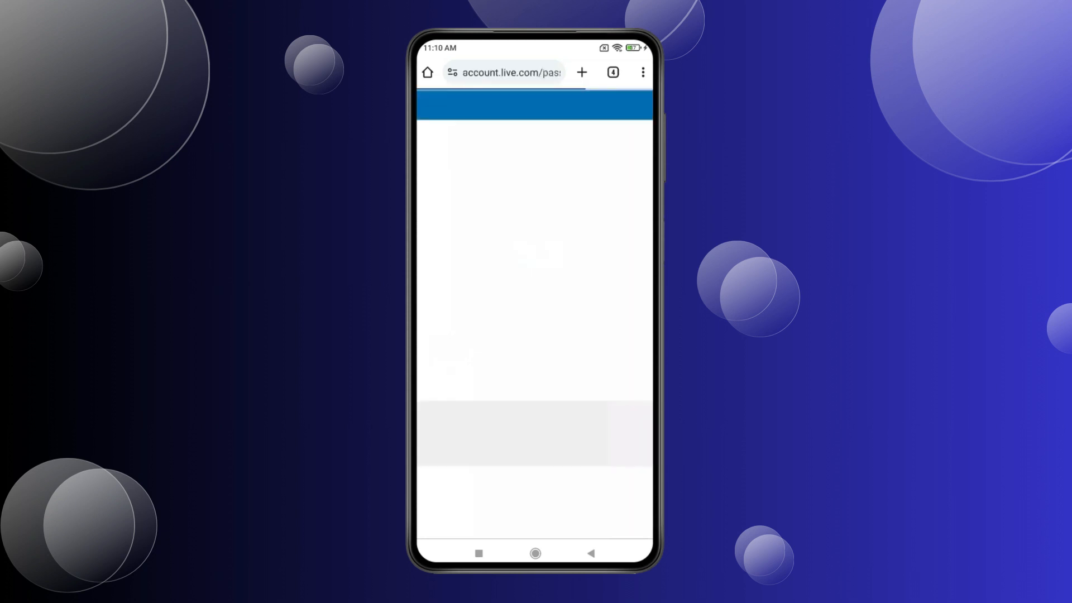